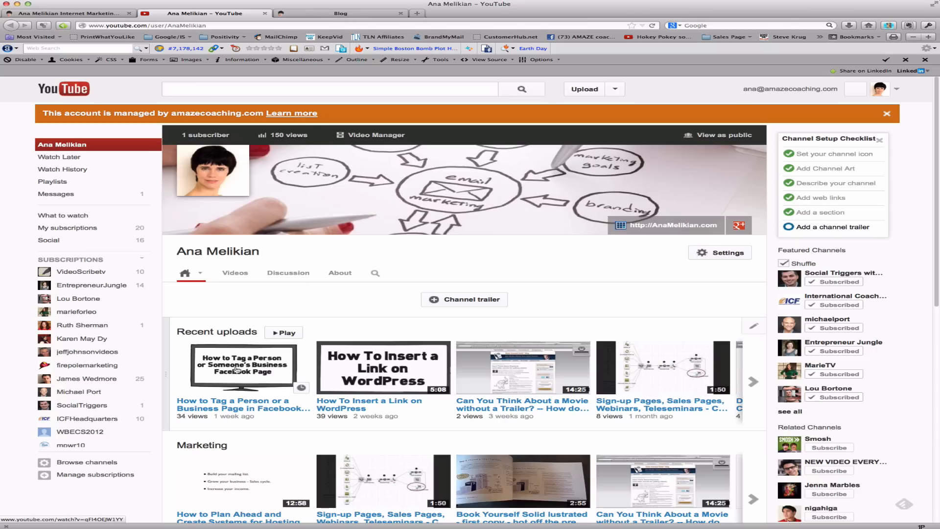
Play the channel's 'How to Tag a Person or a Business Page in Facebook' upload
click(243, 366)
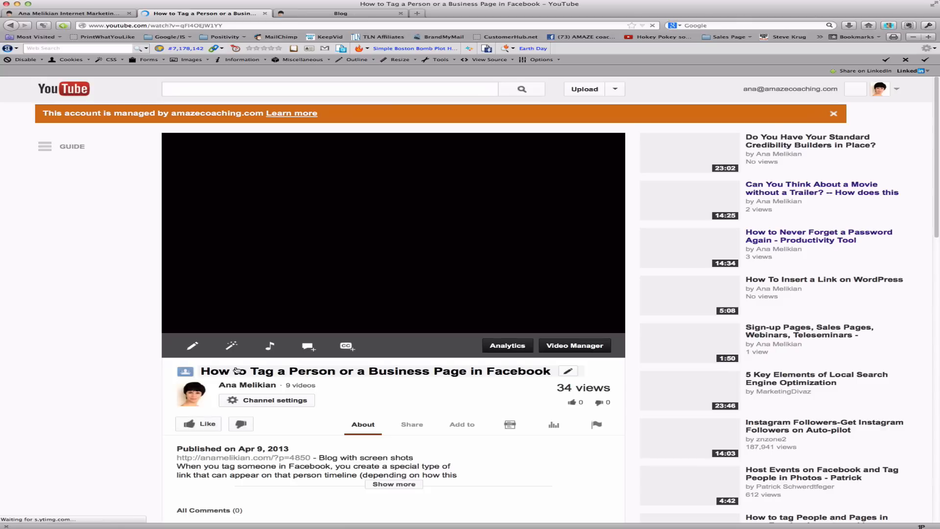
click(393, 234)
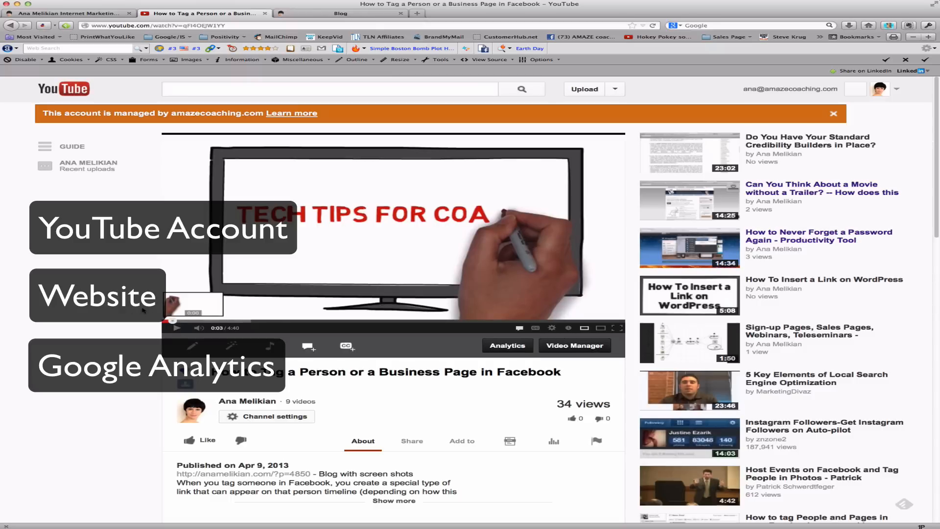
mouse_move(171, 321)
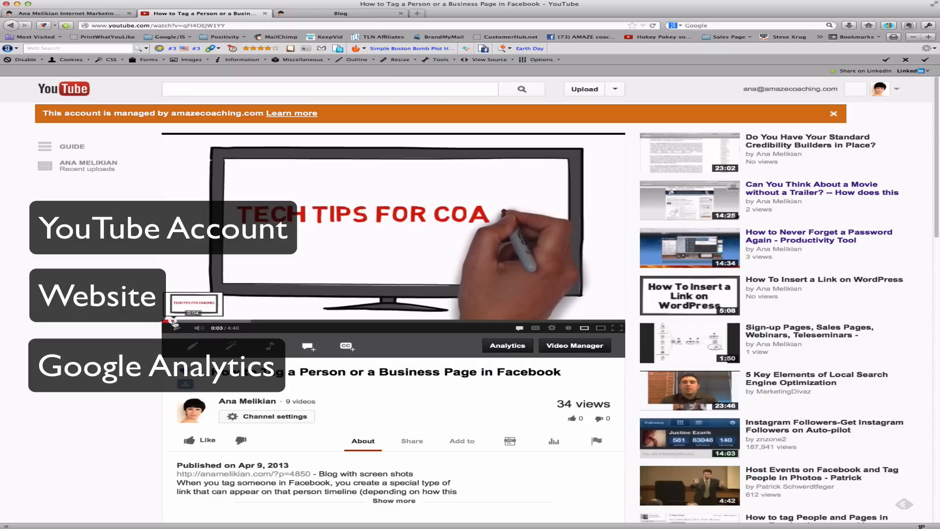
Skip to the video's end and pause on the subscribe and AnaMelikian.com links screen
click(472, 320)
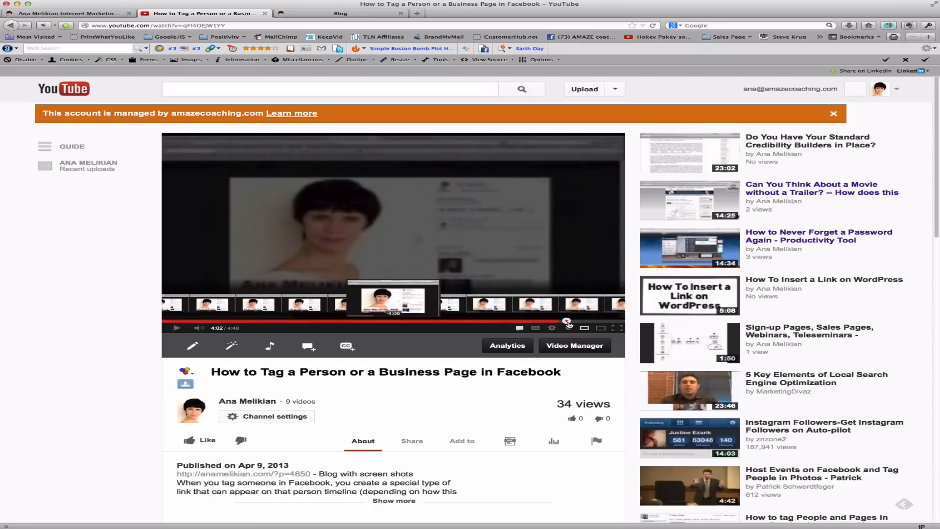
click(586, 320)
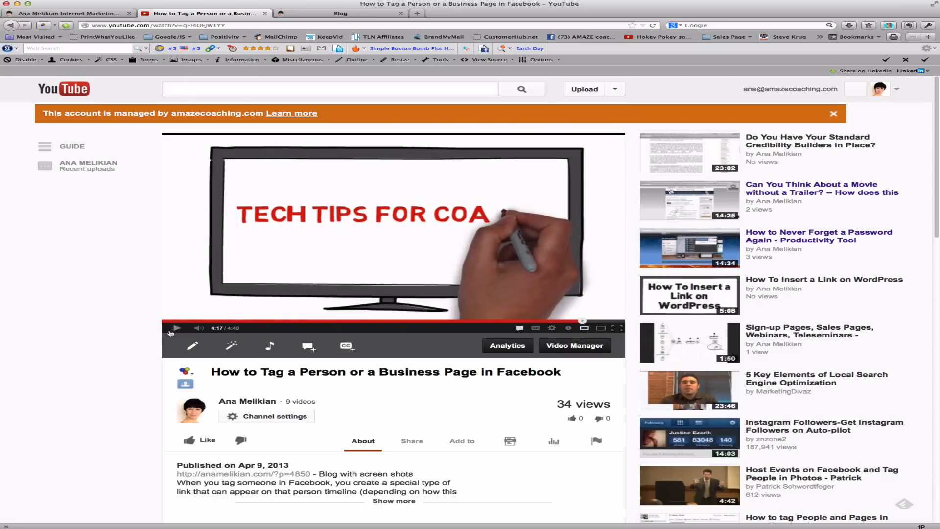
click(177, 327)
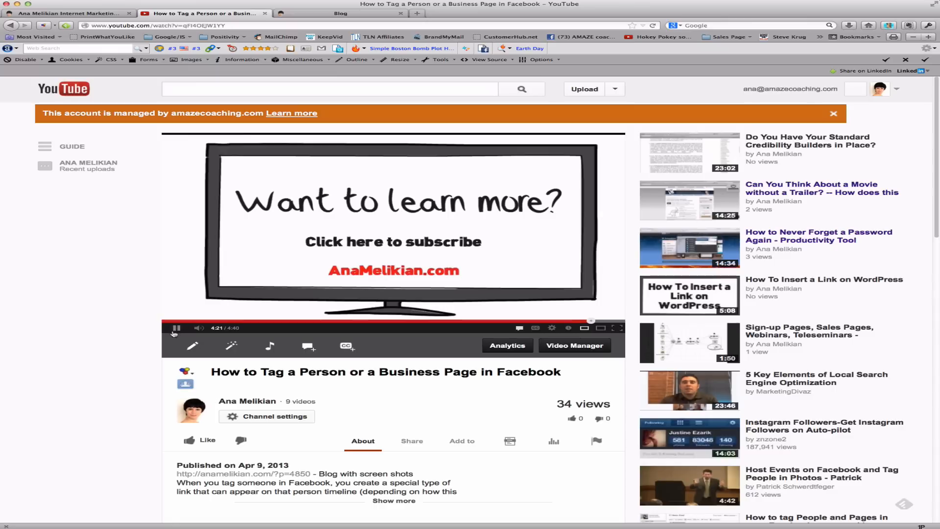
click(175, 328)
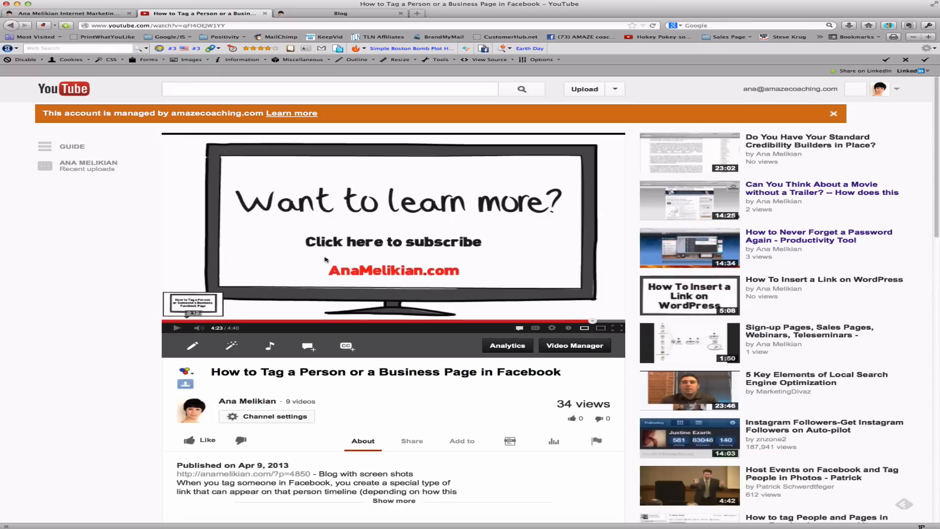
mouse_move(411, 241)
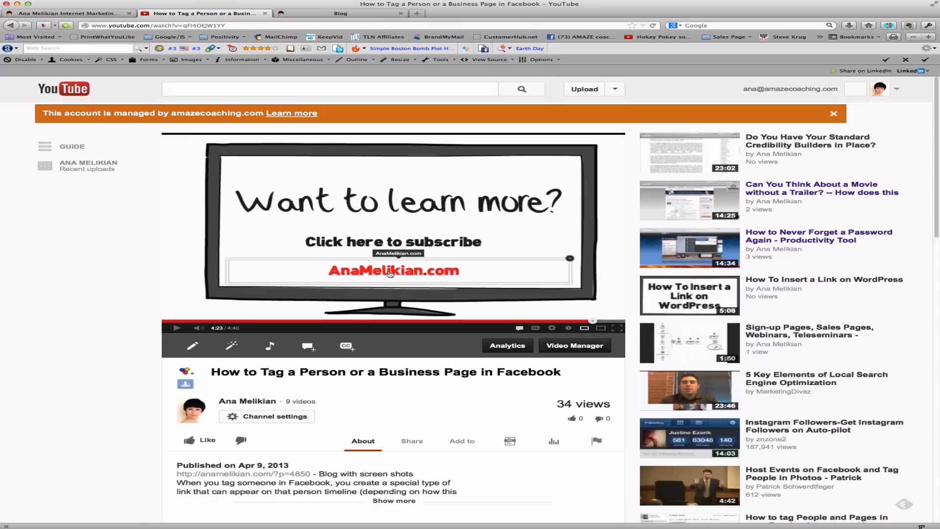
mouse_move(451, 241)
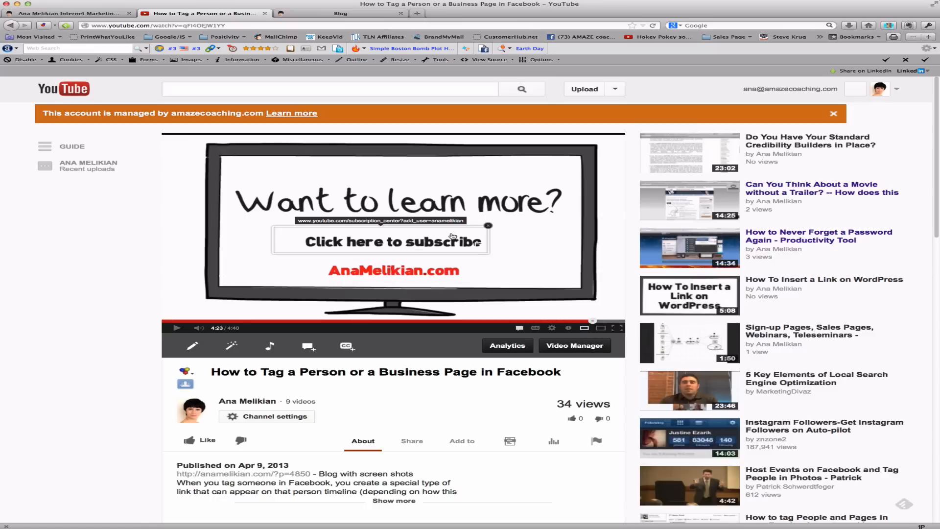
mouse_move(411, 239)
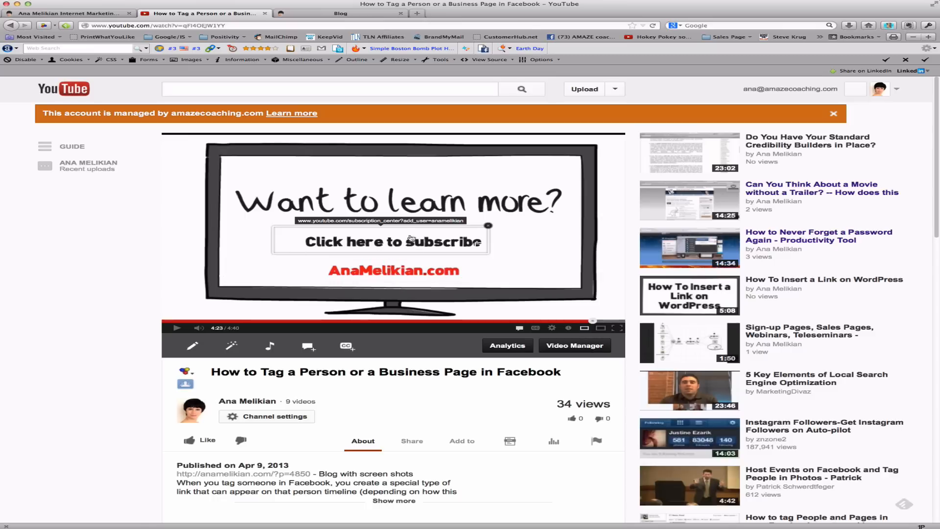
mouse_move(358, 247)
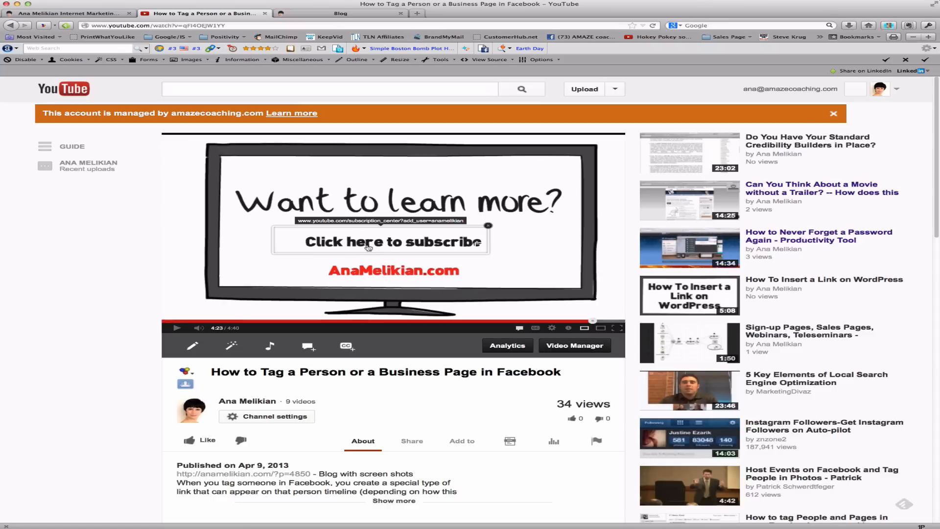
mouse_move(374, 236)
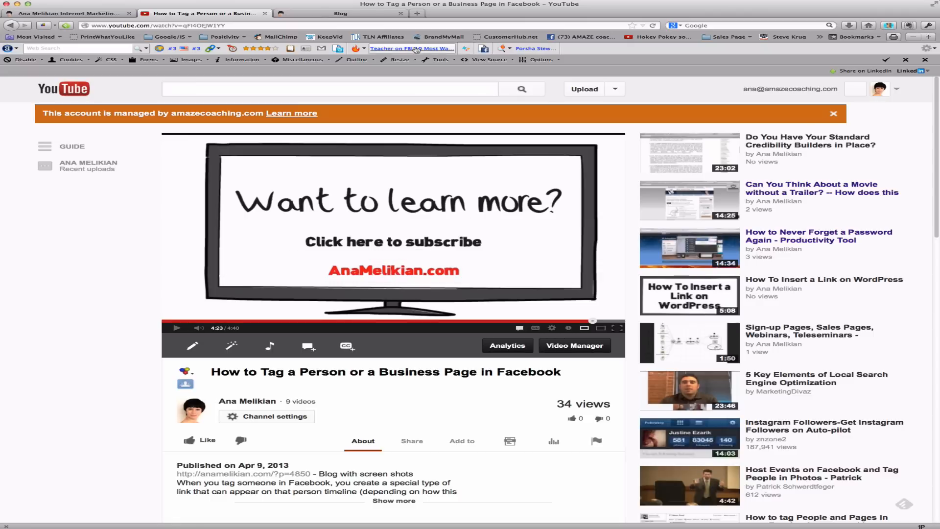
From the blog tab's Tech Tips for Coaches category, open the first post's full article
click(339, 14)
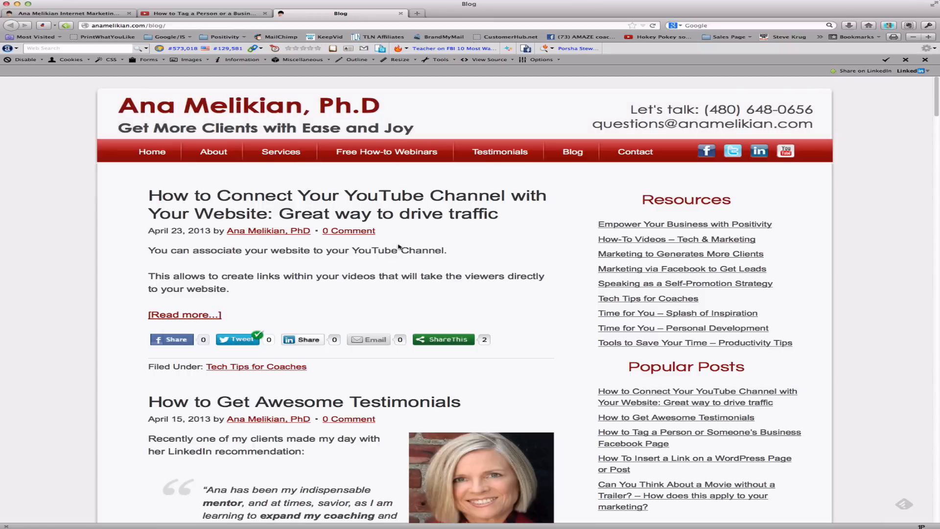
mouse_move(641, 280)
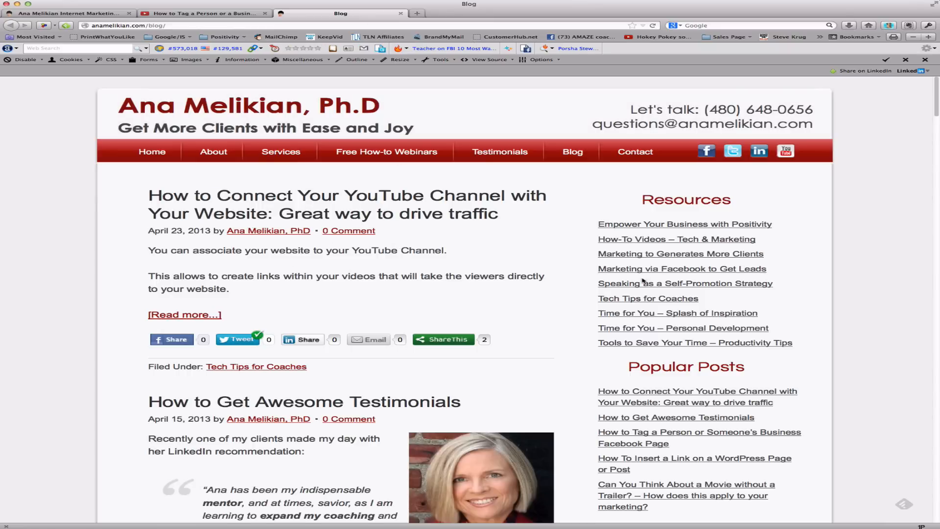
click(647, 298)
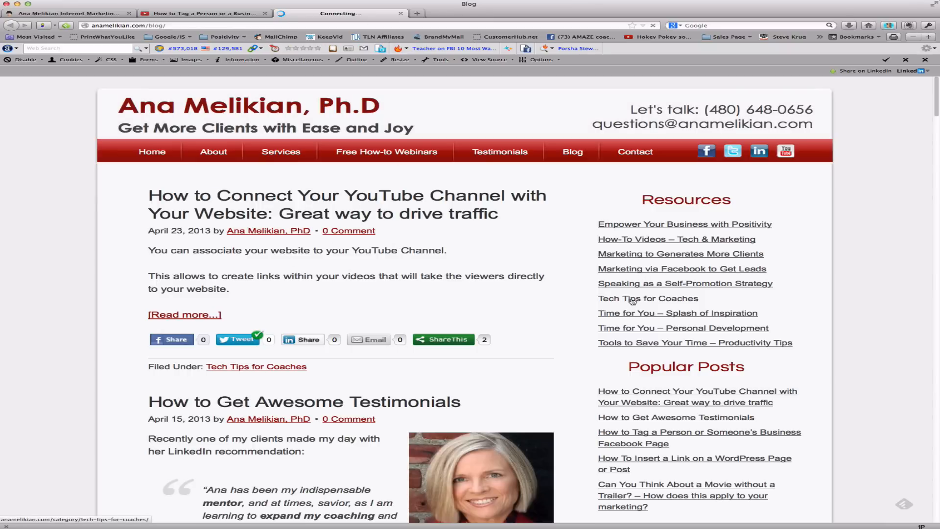
click(256, 368)
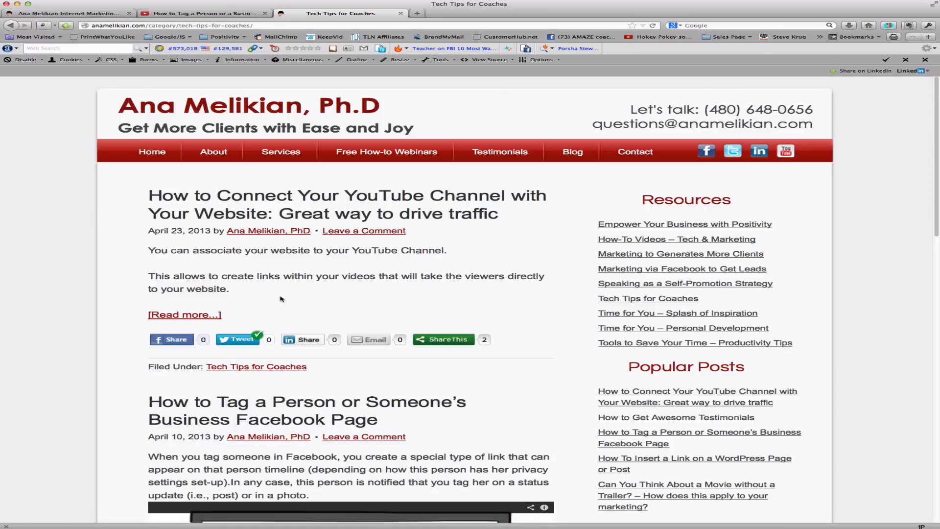
click(185, 314)
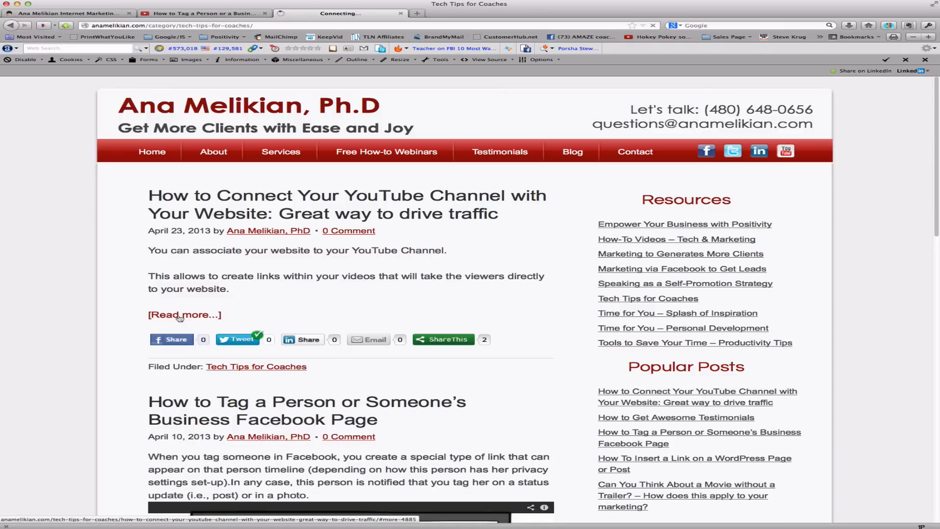
click(184, 314)
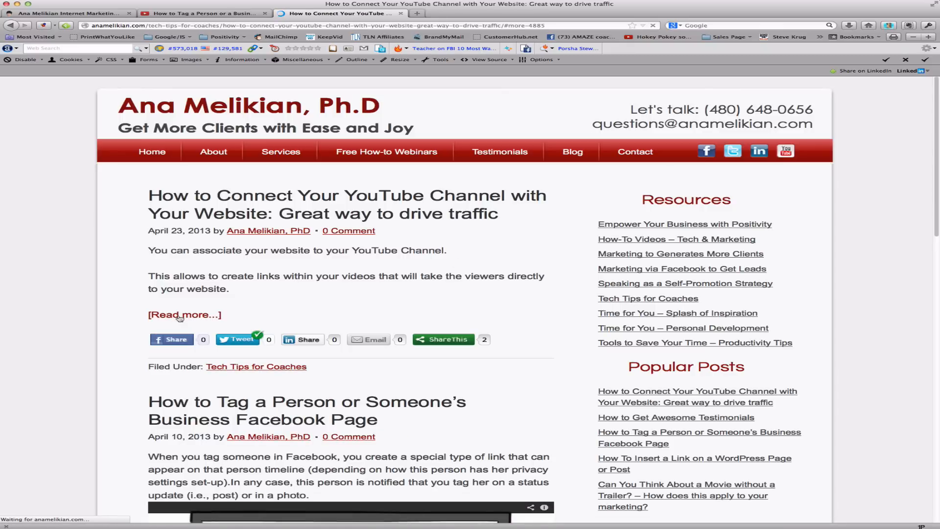
Scroll past the Associated Website section to the Webmaster tools and Verify your ownership steps
scroll(down, 3)
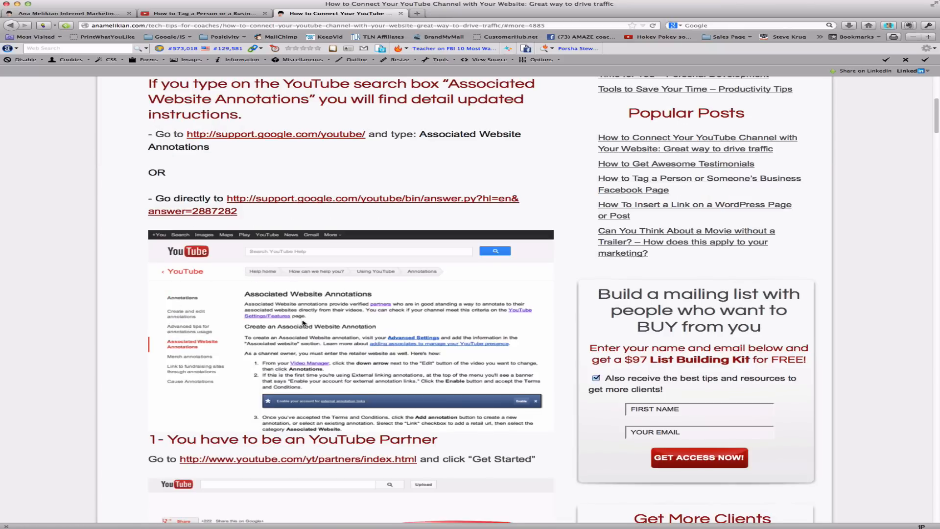
scroll(down, 3)
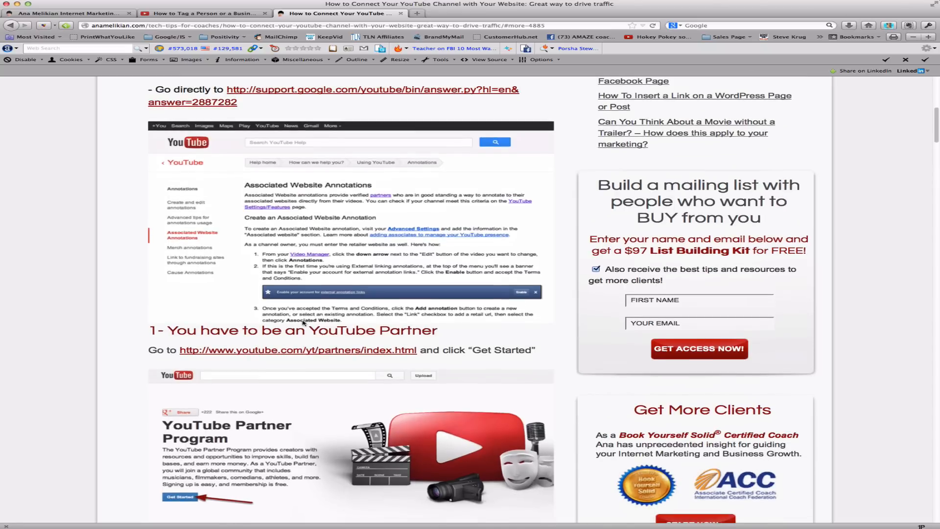
scroll(down, 3)
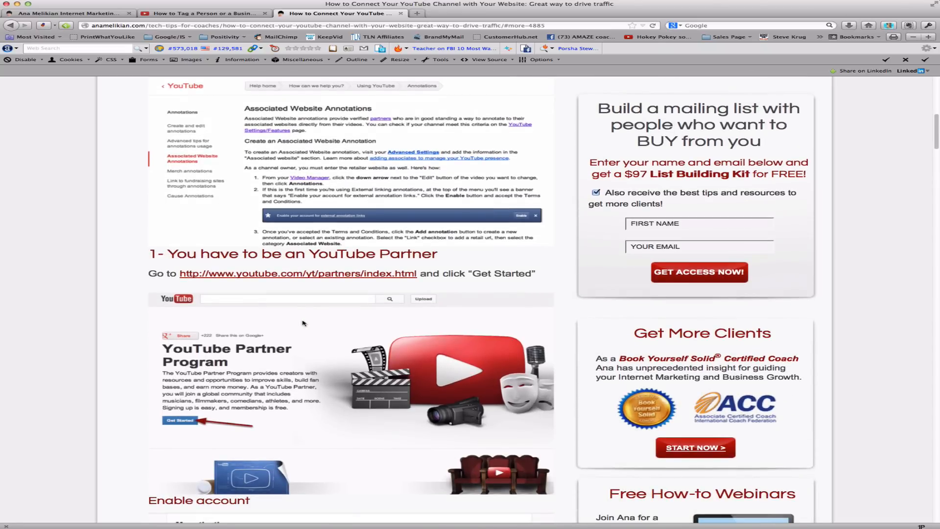
scroll(down, 3)
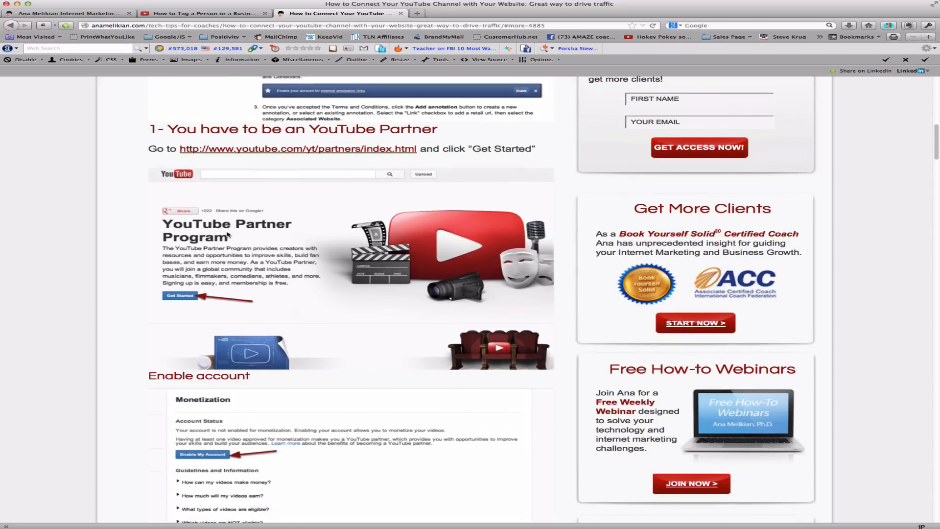
scroll(down, 3)
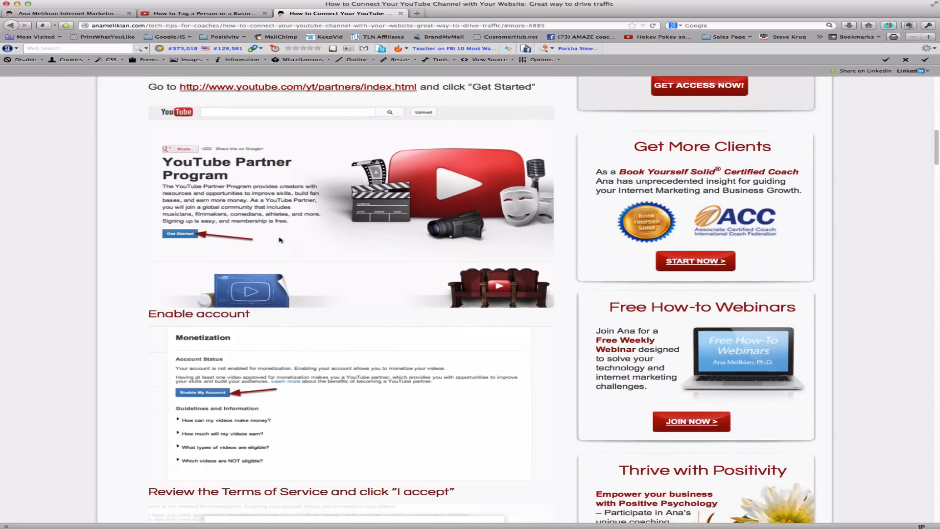
scroll(down, 3)
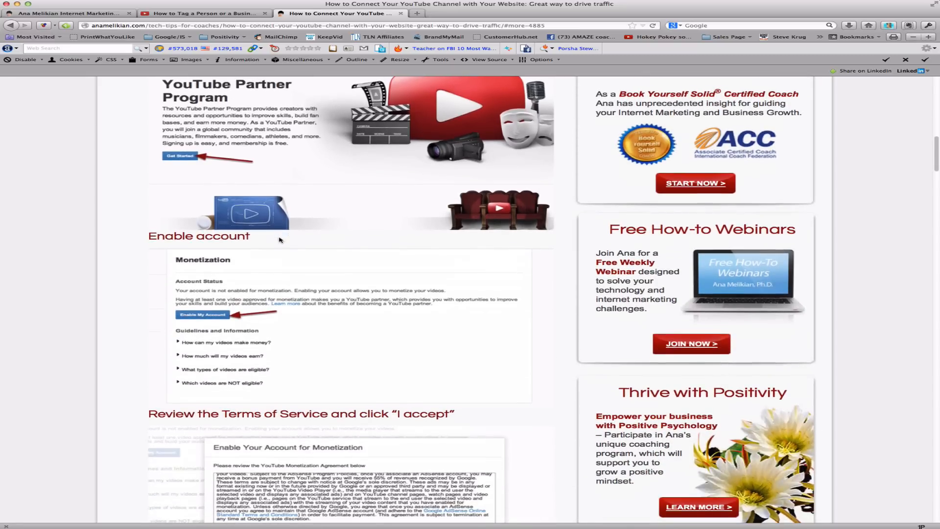
scroll(down, 3)
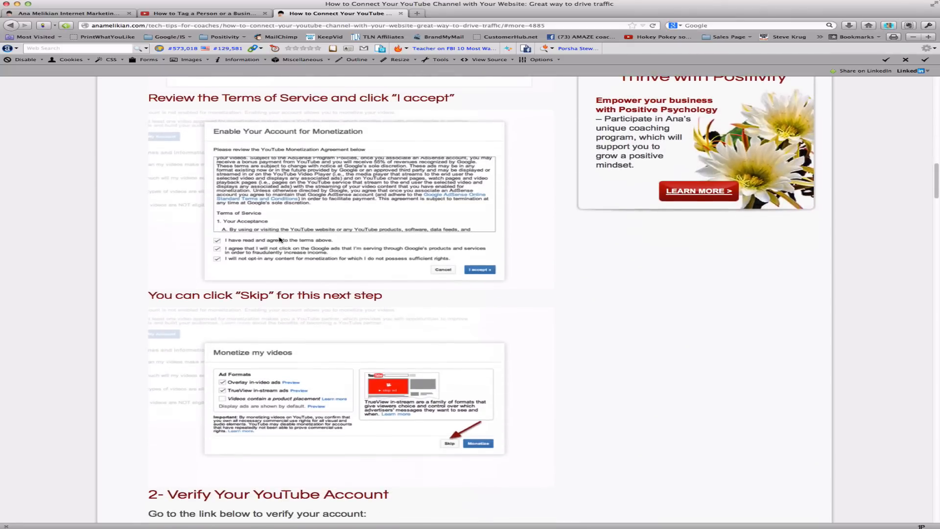
scroll(down, 3)
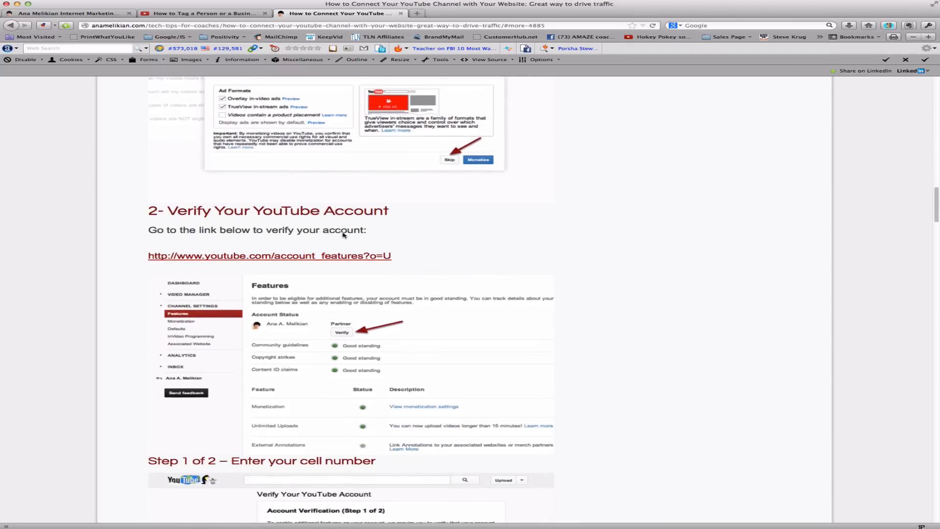
scroll(down, 3)
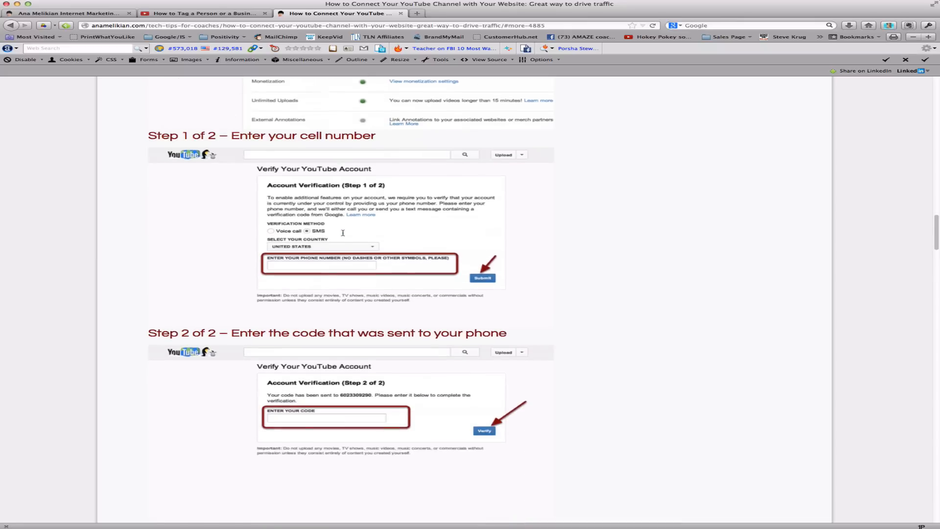
scroll(down, 3)
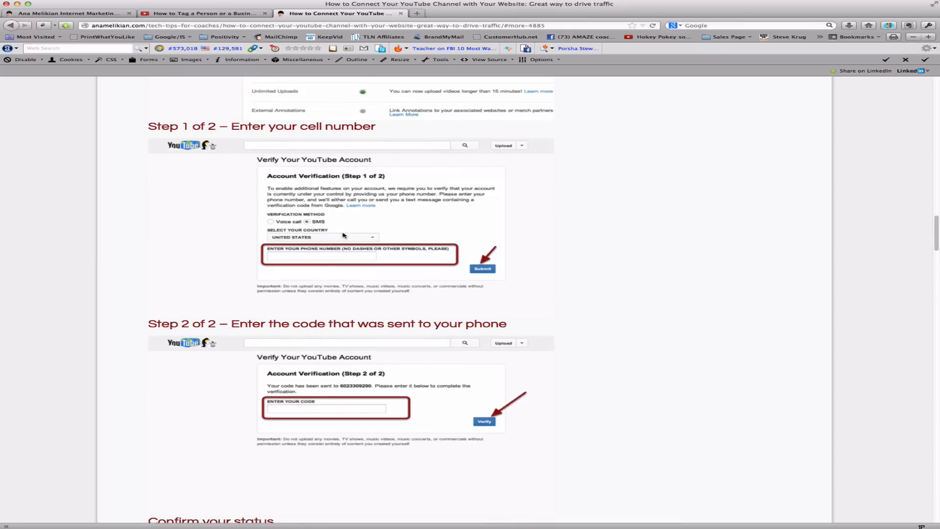
scroll(down, 3)
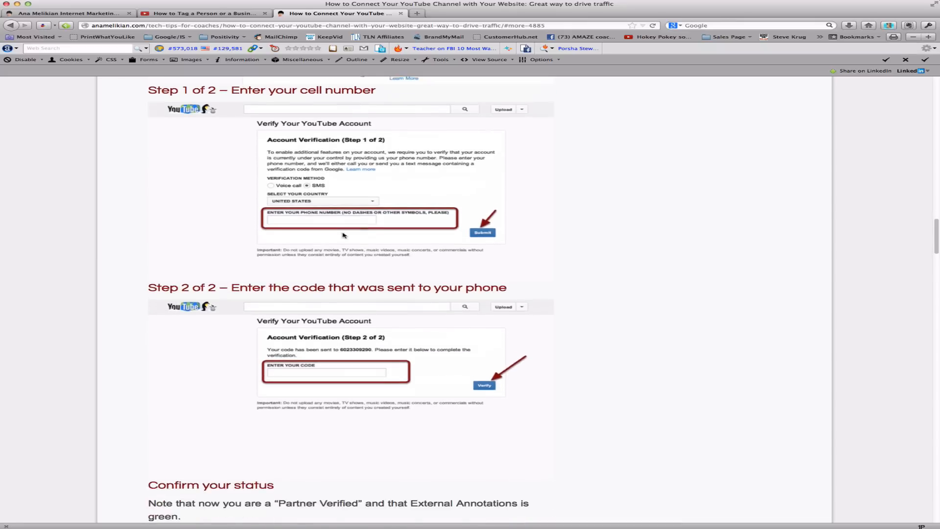
scroll(down, 3)
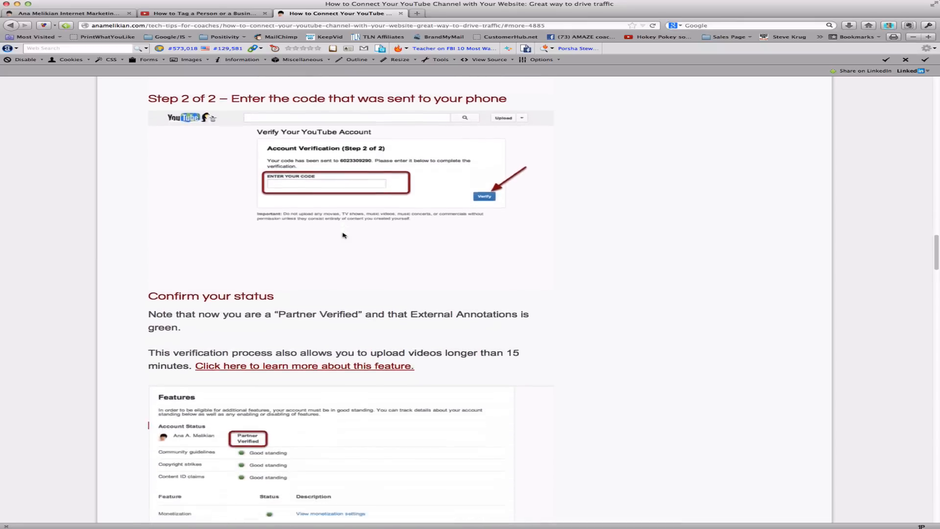
scroll(down, 3)
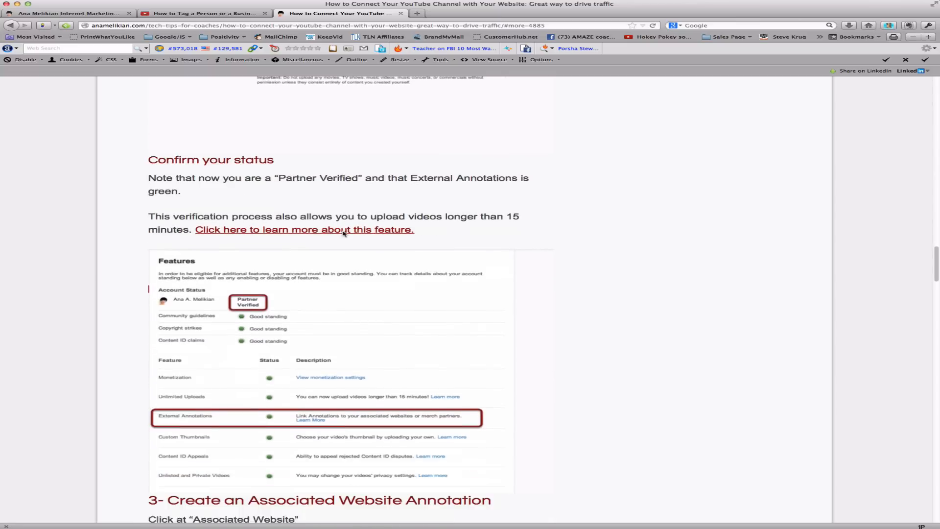
scroll(down, 3)
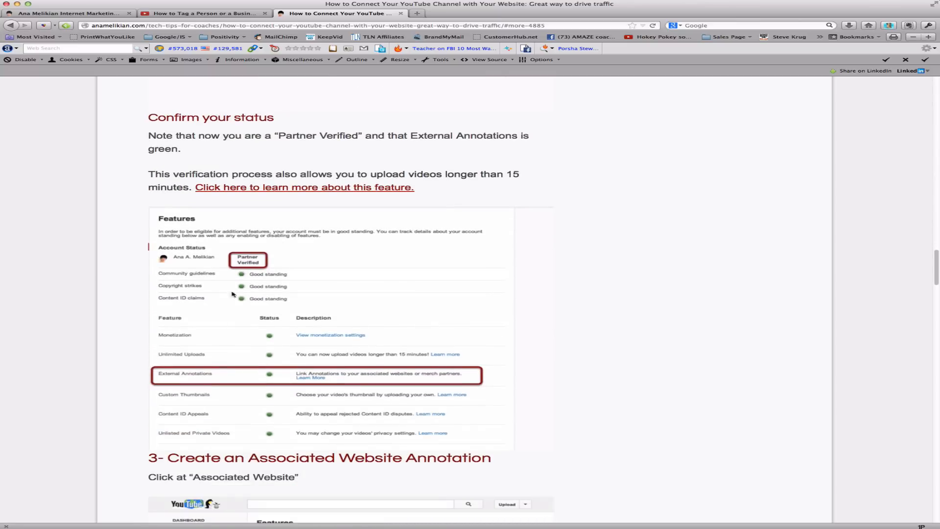
mouse_move(326, 380)
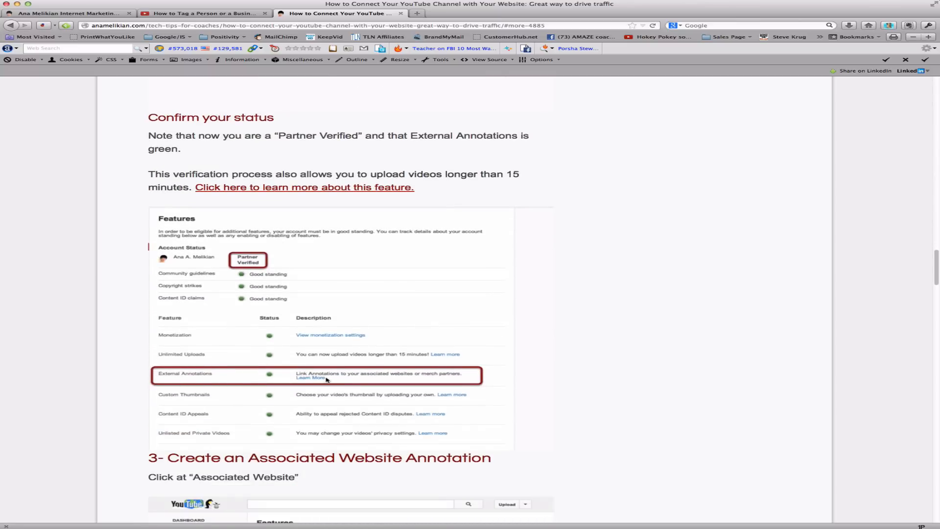
scroll(down, 3)
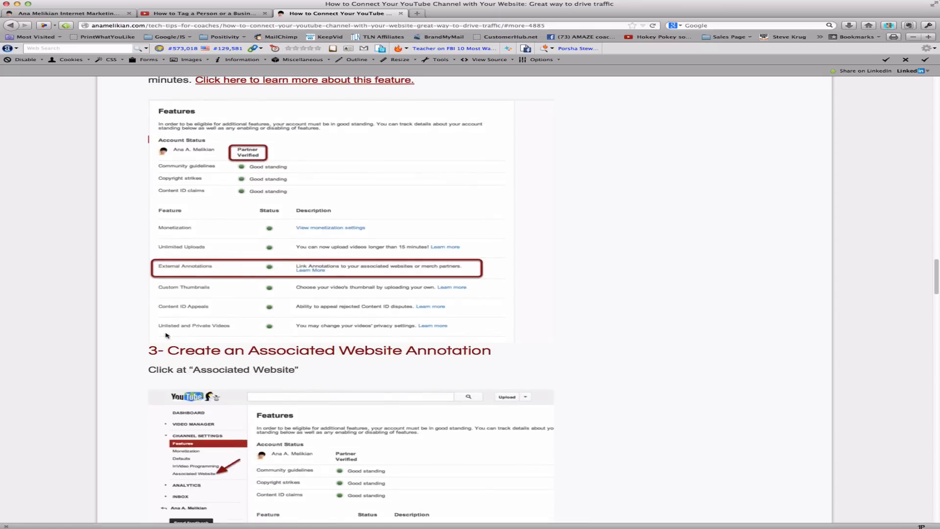
mouse_move(416, 371)
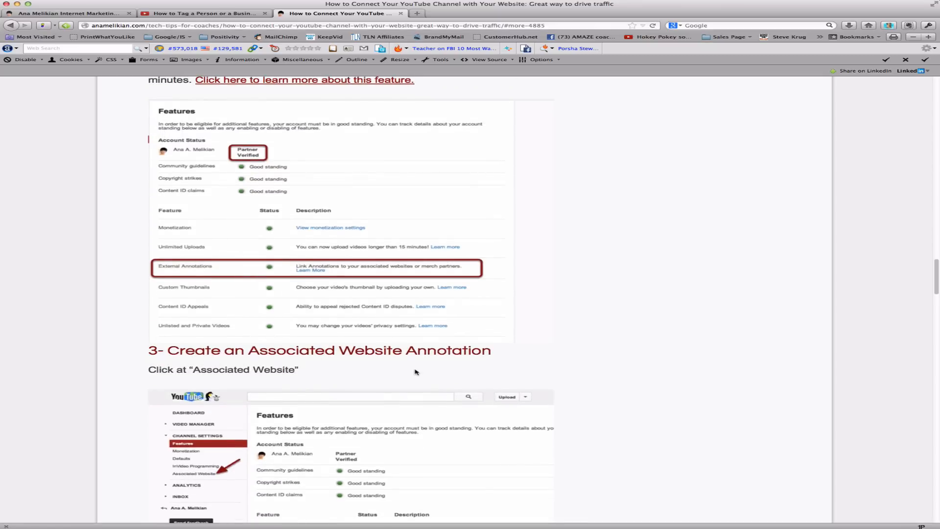
scroll(down, 3)
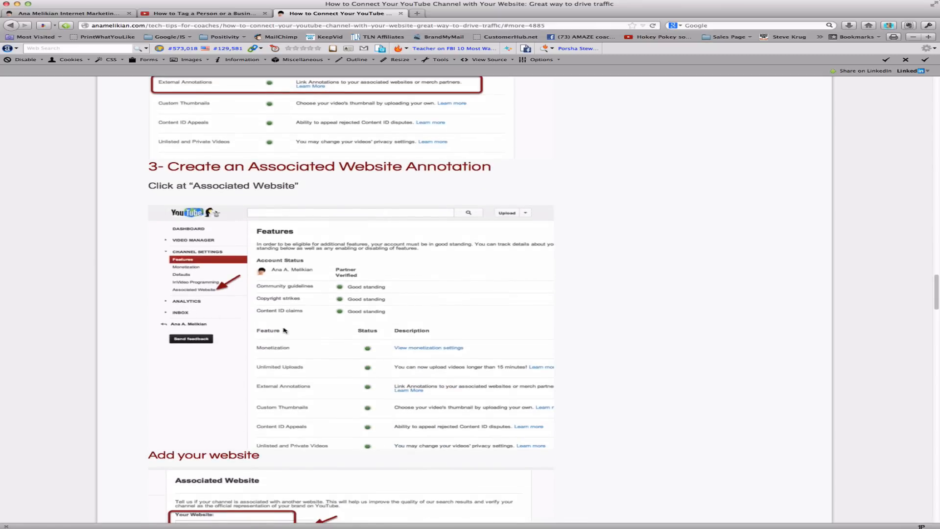
scroll(down, 3)
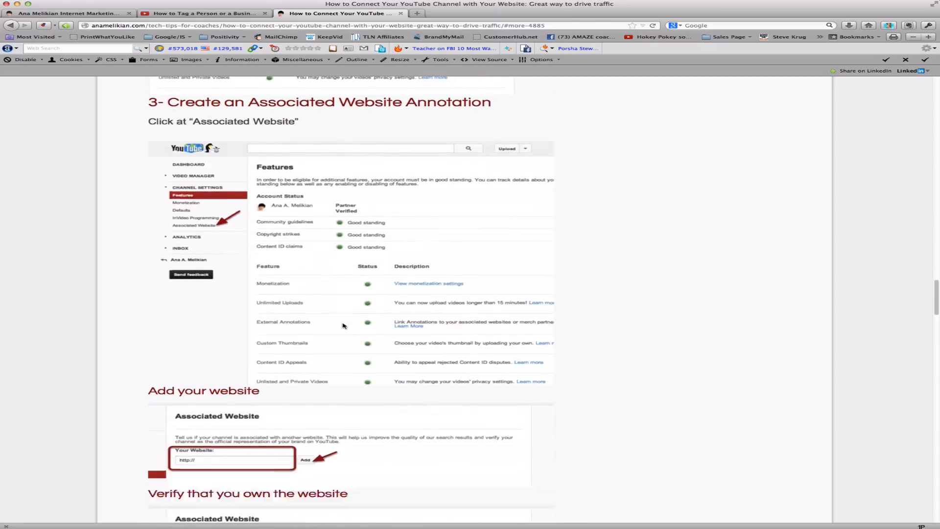
scroll(down, 3)
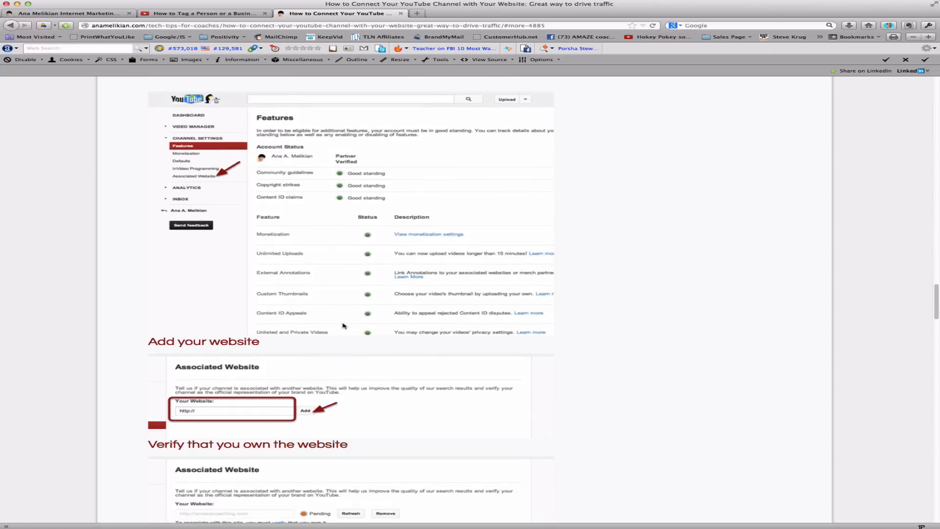
scroll(down, 3)
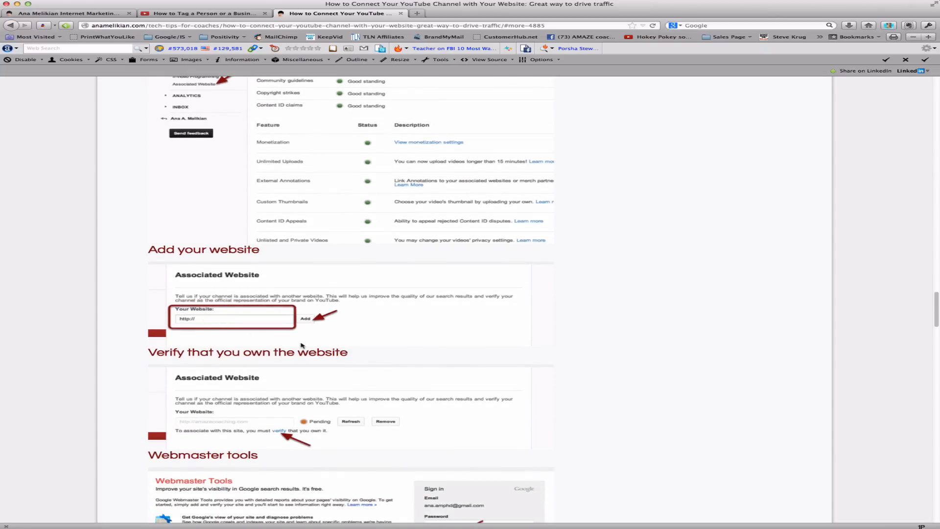
scroll(down, 3)
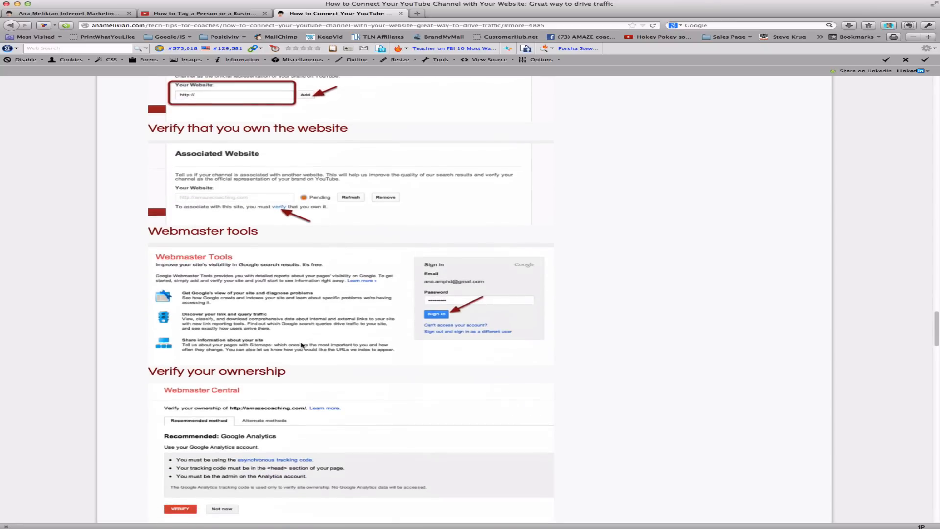
Scroll through the annotation steps to the BIG BONUS custom thumbnail section
scroll(down, 3)
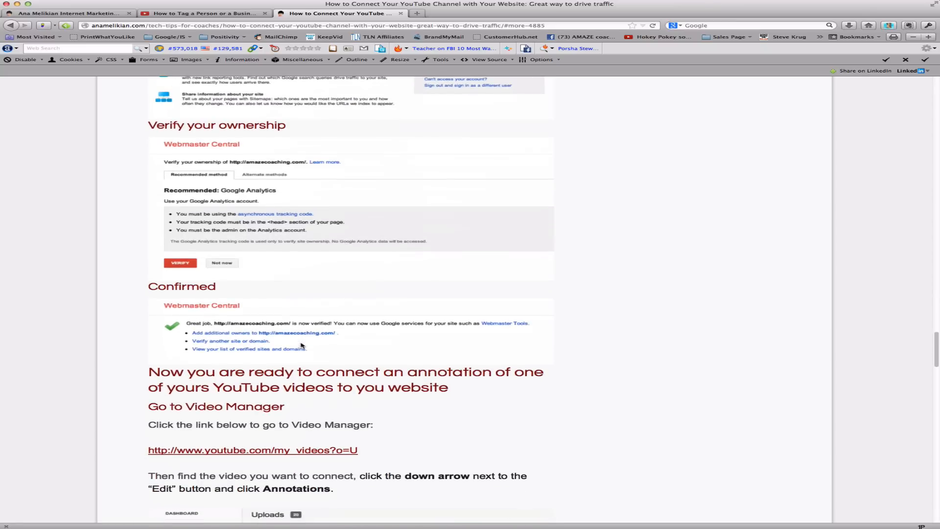
scroll(down, 3)
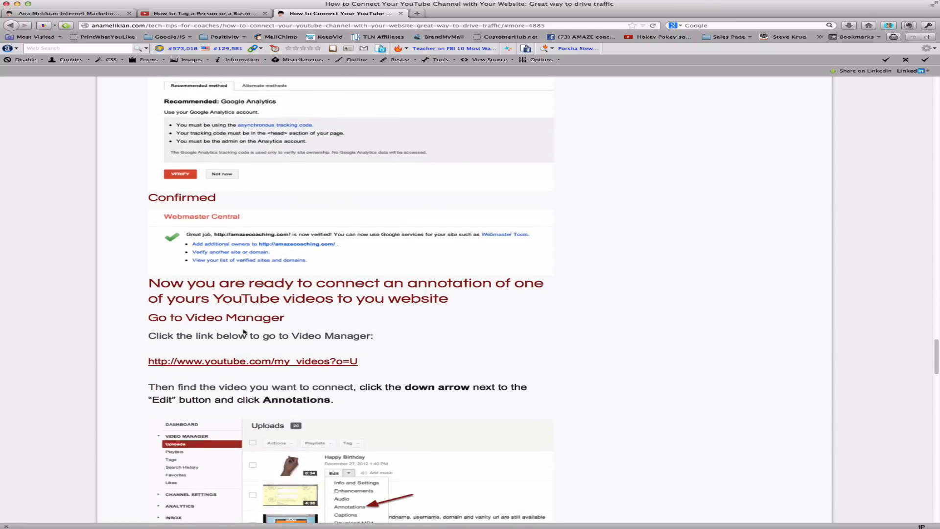
scroll(down, 3)
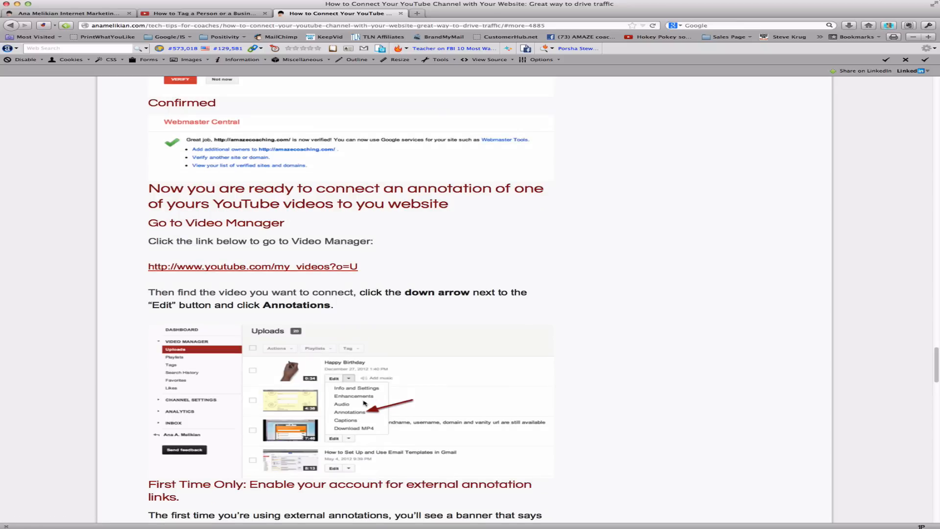
scroll(down, 3)
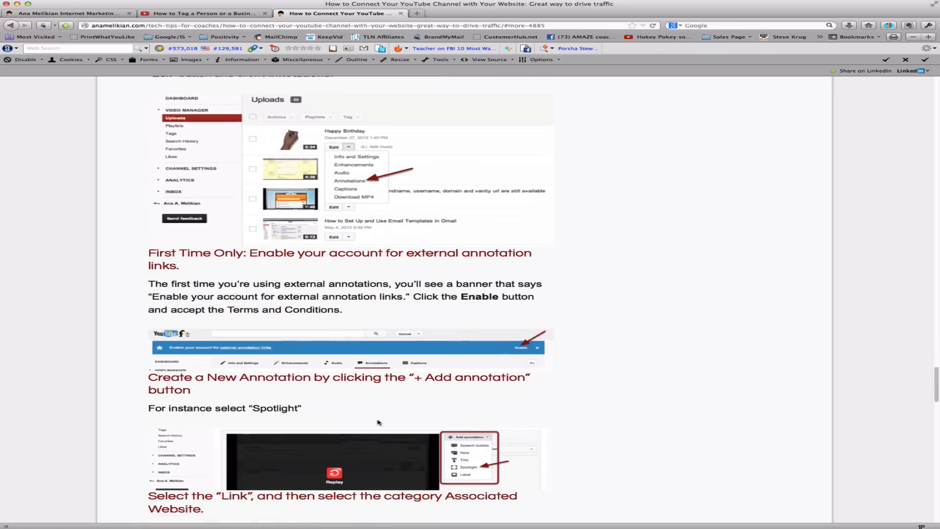
scroll(down, 3)
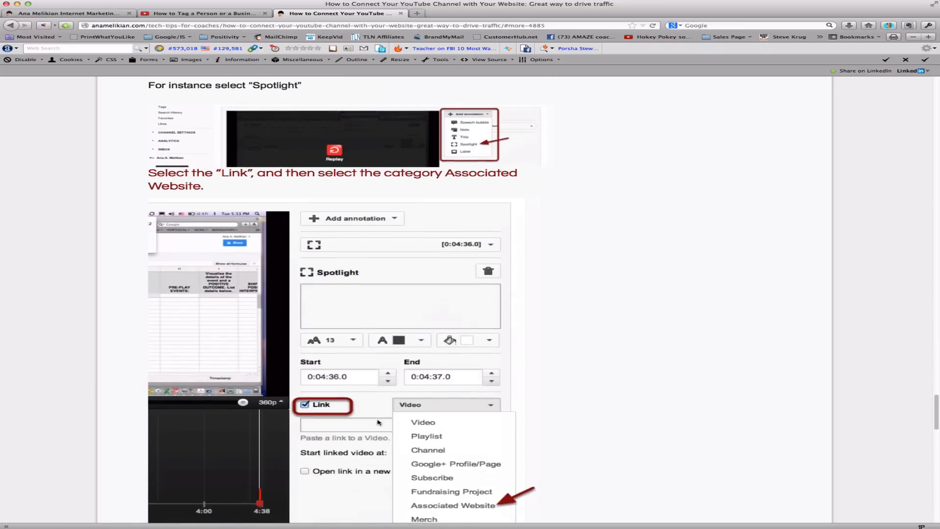
scroll(down, 3)
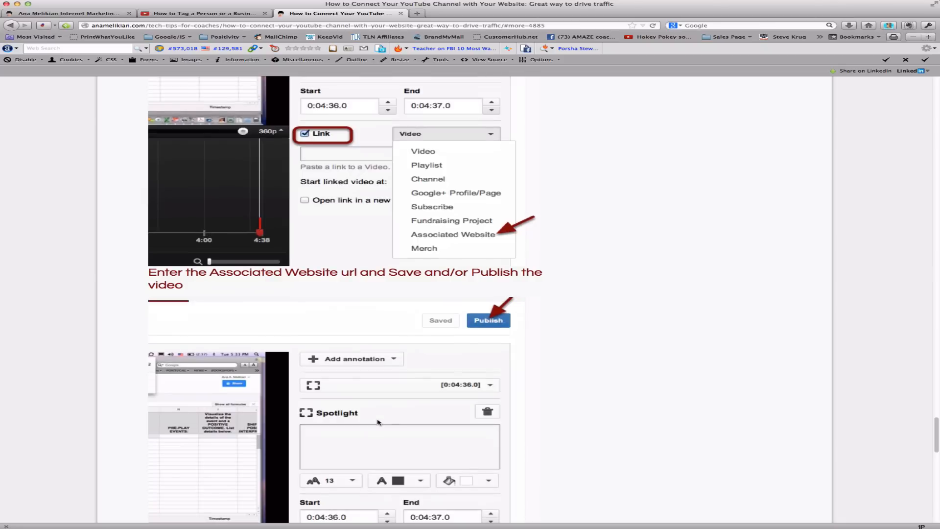
scroll(up, 3)
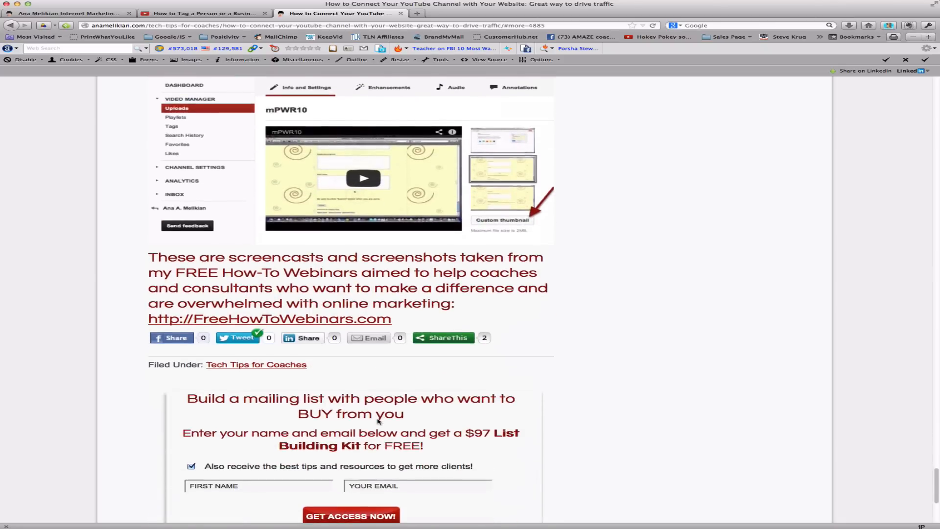
scroll(up, 3)
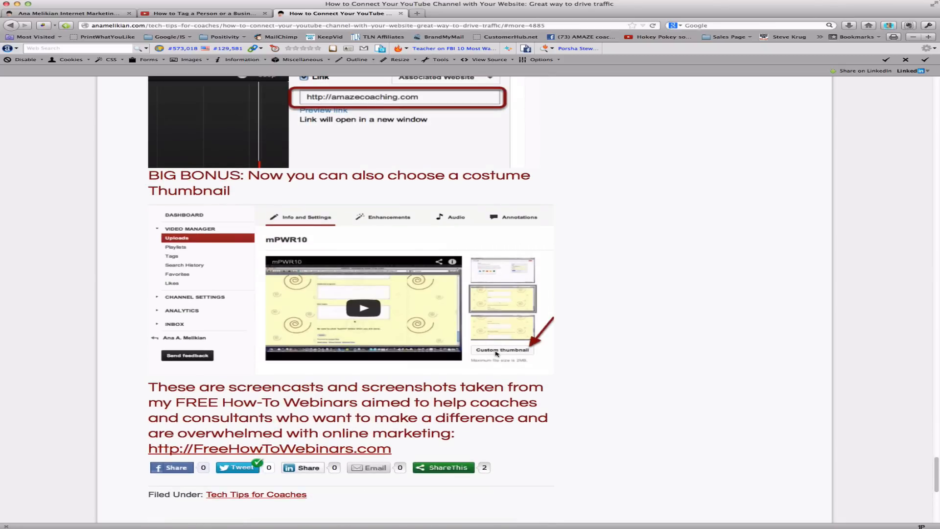
mouse_move(303, 320)
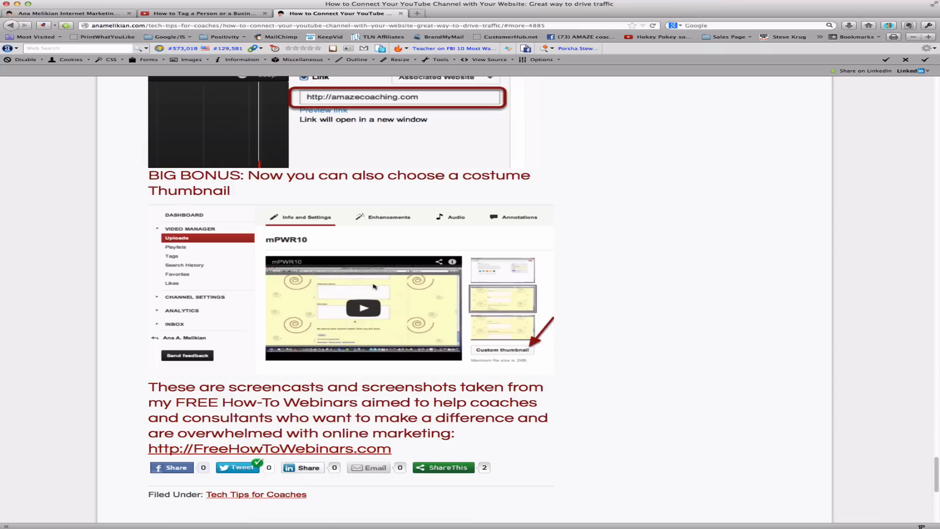
mouse_move(416, 330)
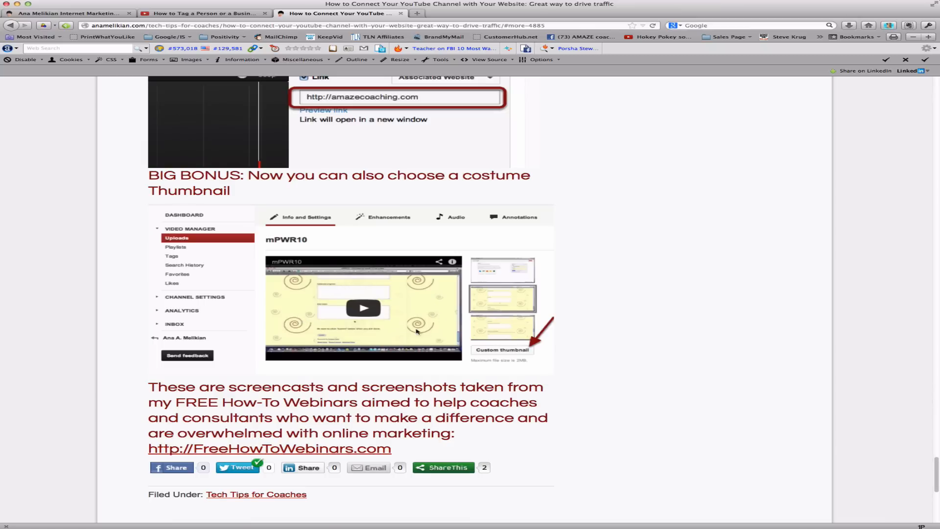
mouse_move(317, 291)
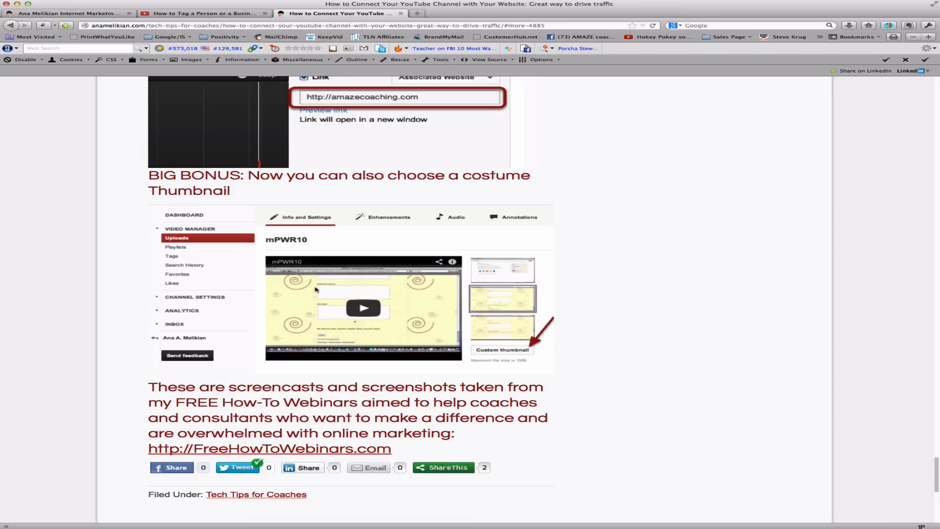
mouse_move(367, 325)
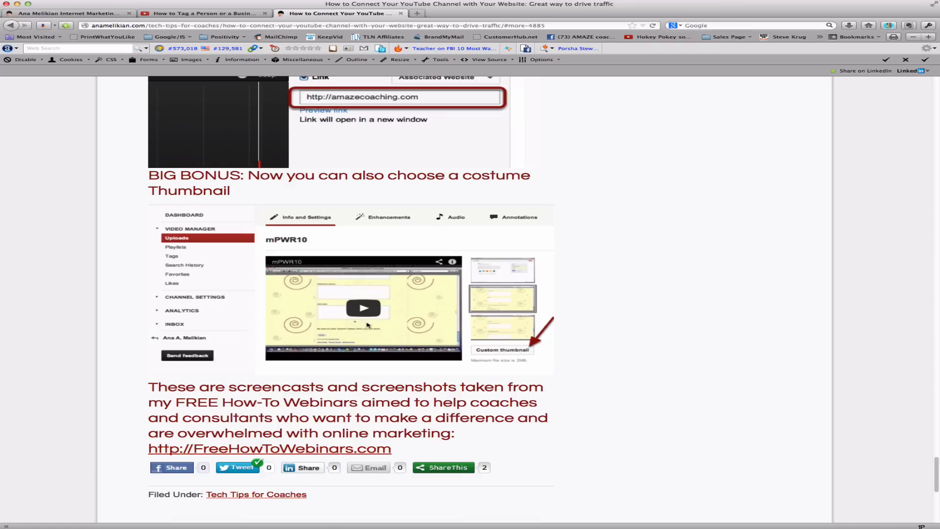
mouse_move(384, 289)
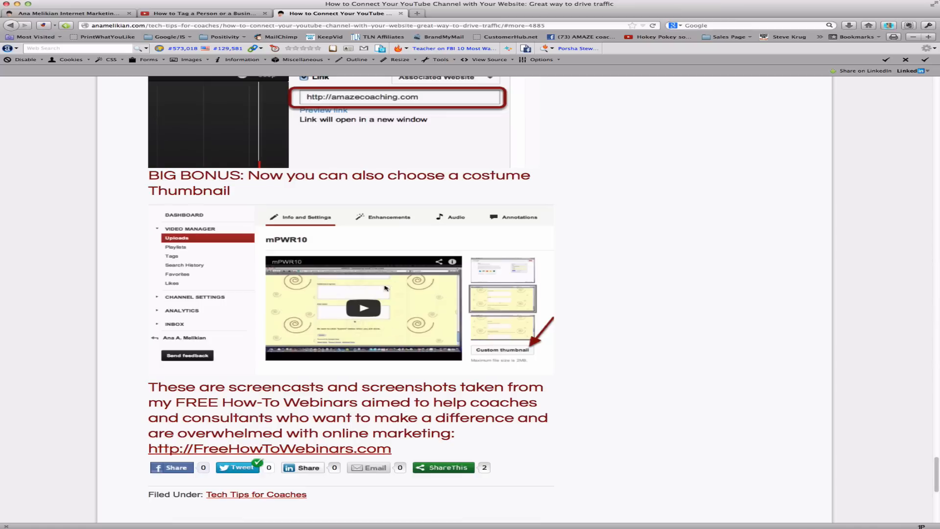
mouse_move(483, 293)
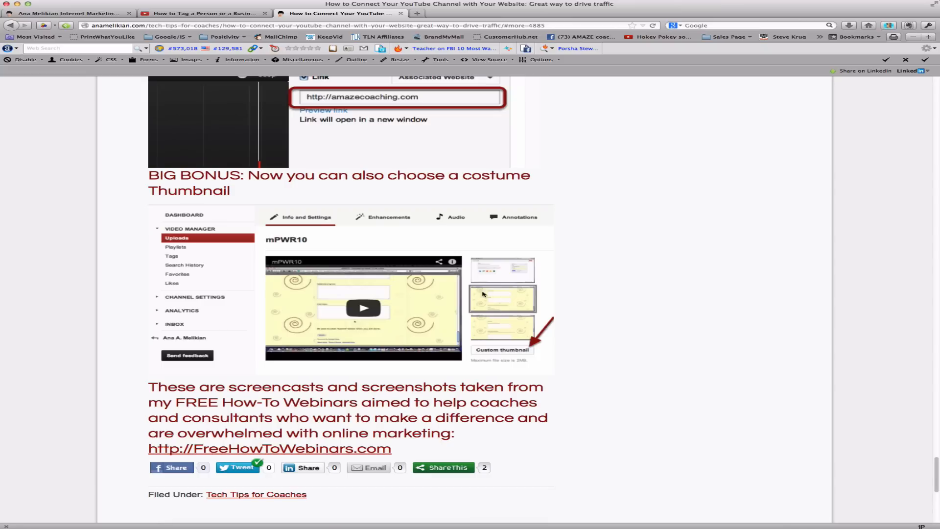
mouse_move(469, 351)
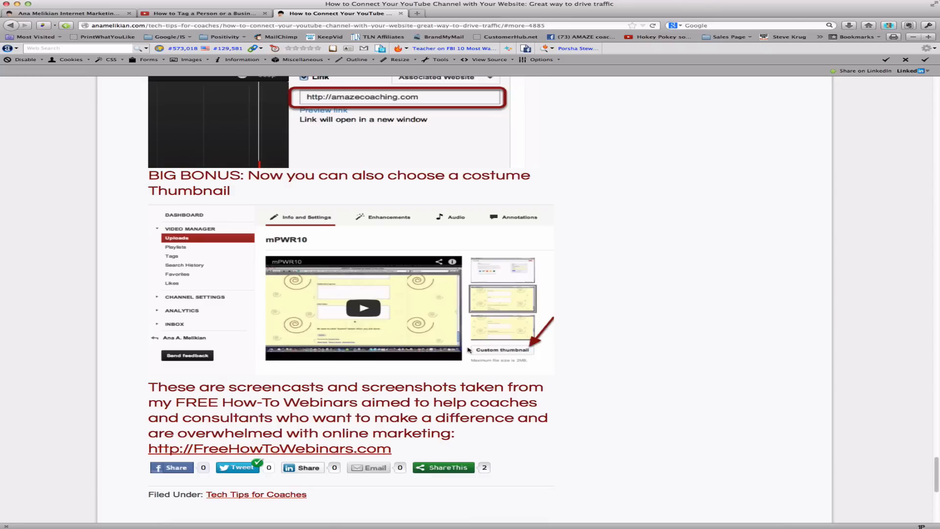
mouse_move(265, 298)
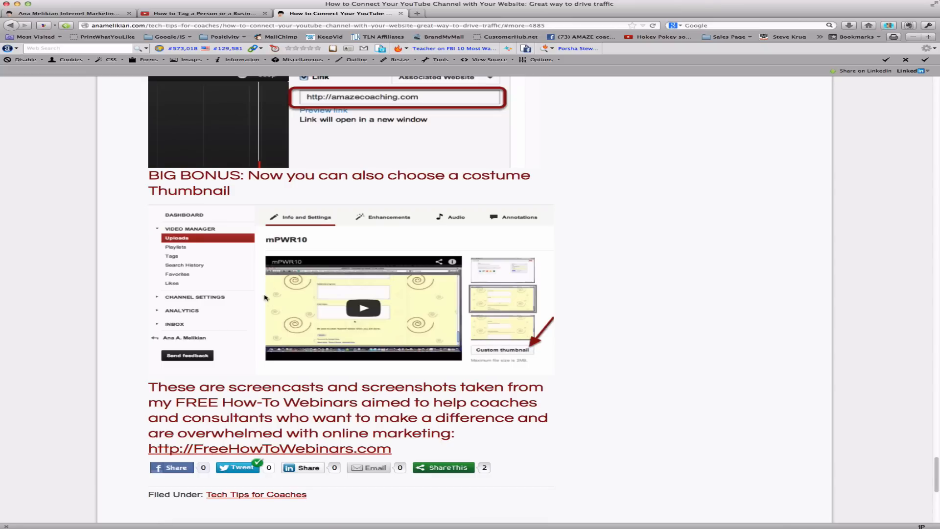
mouse_move(333, 313)
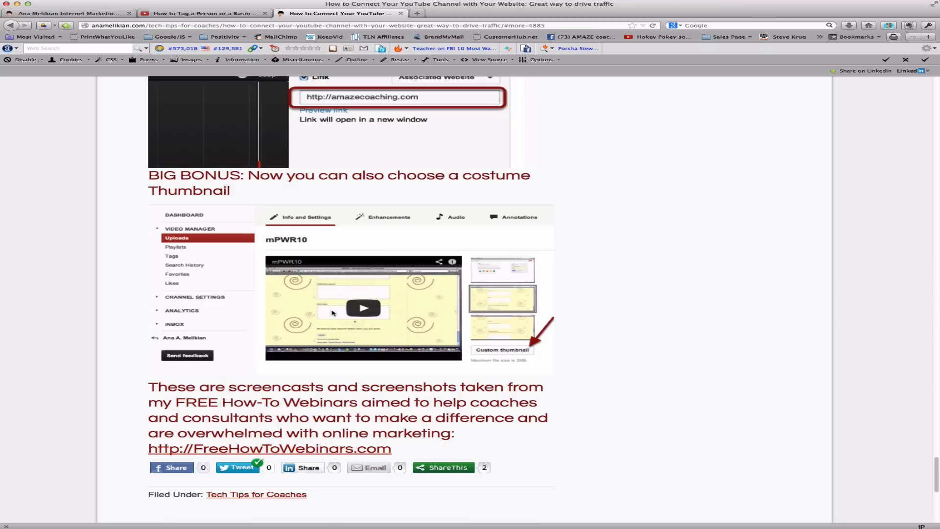
mouse_move(347, 208)
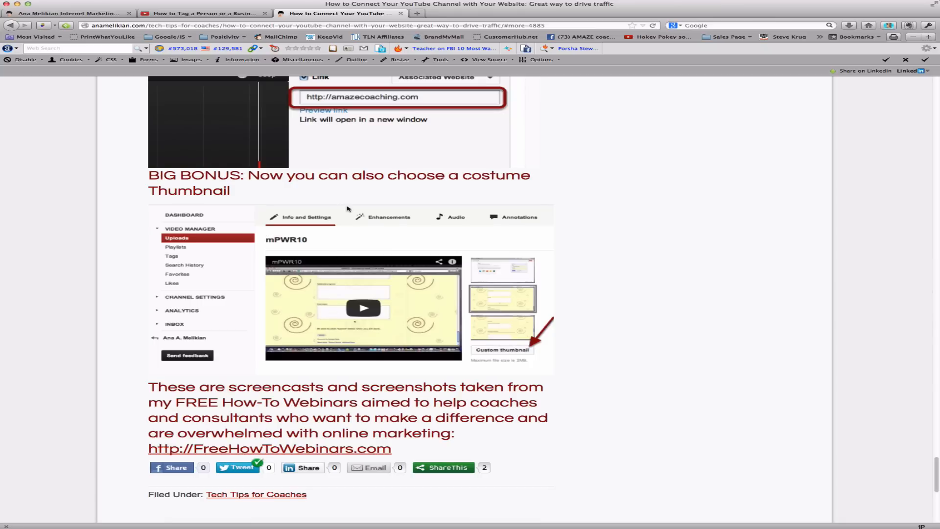
Scroll back up the post and switch to the anamelikian.com homepage tab
scroll(up, 3)
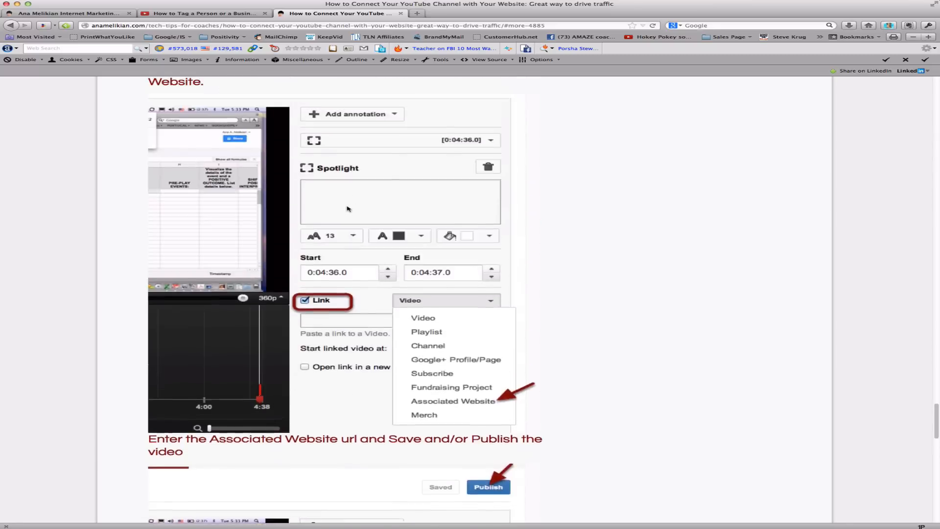
scroll(up, 3)
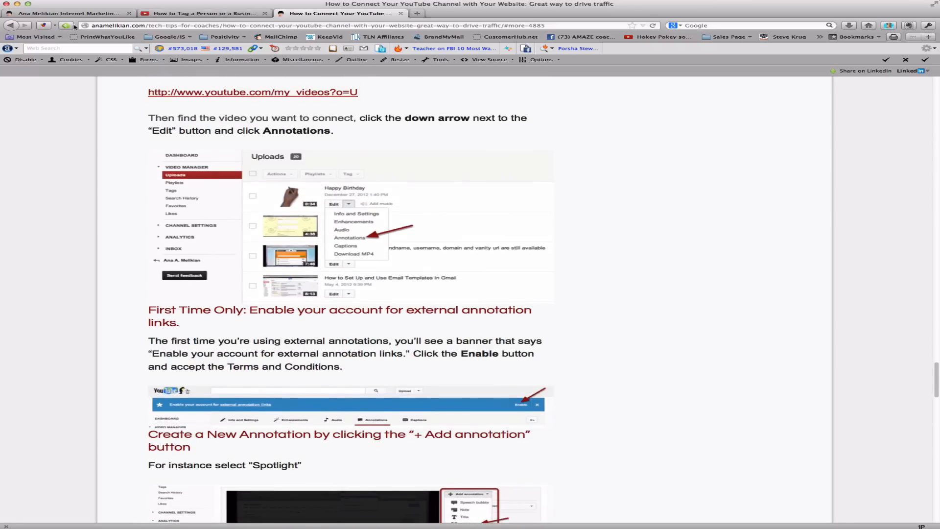
click(69, 13)
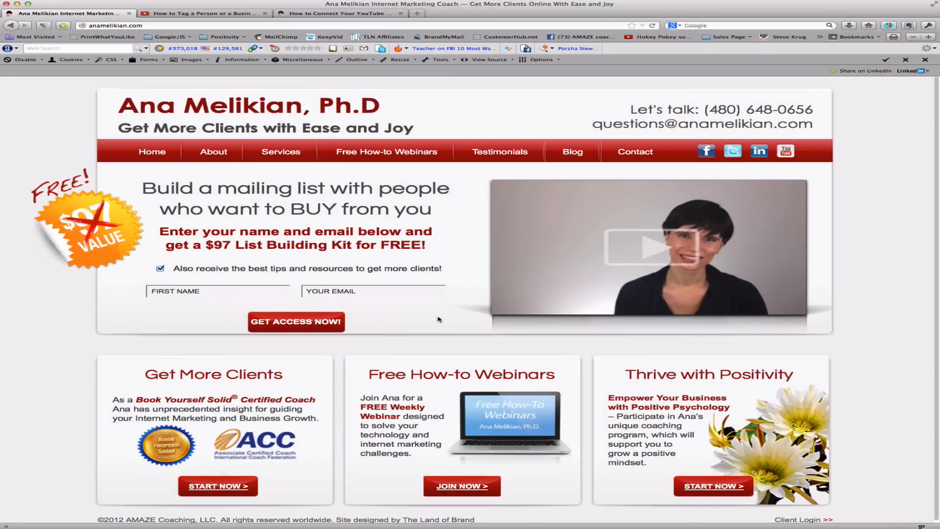
mouse_move(452, 377)
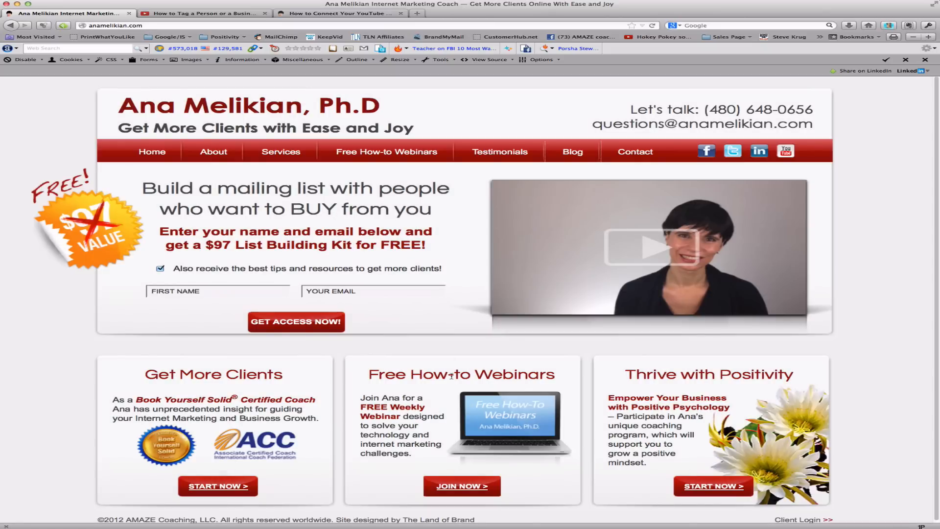